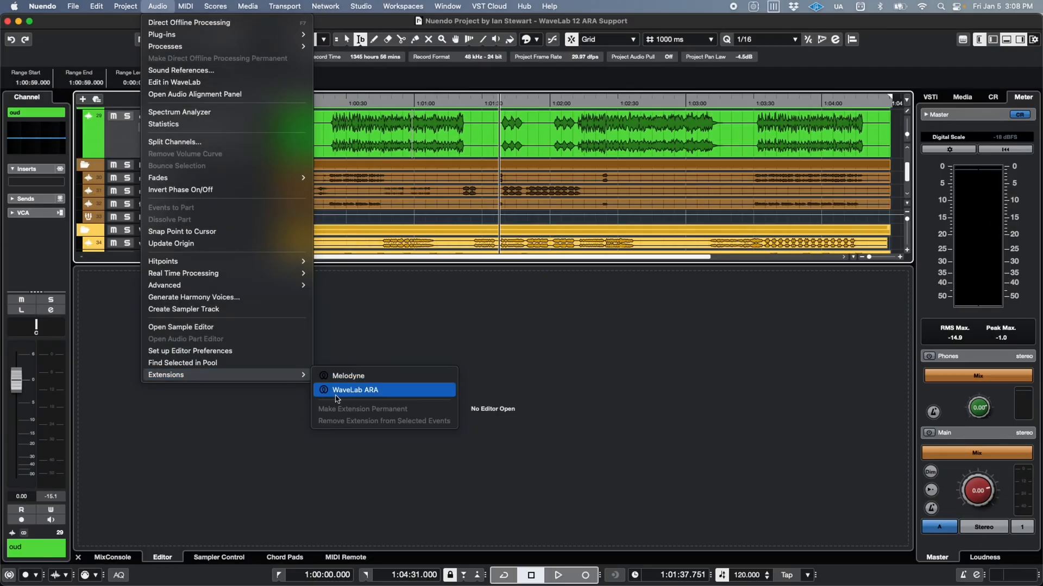
# Apply the WaveLab ARA extension to the oud event and dock its editor into the project window.
pyautogui.click(355, 390)
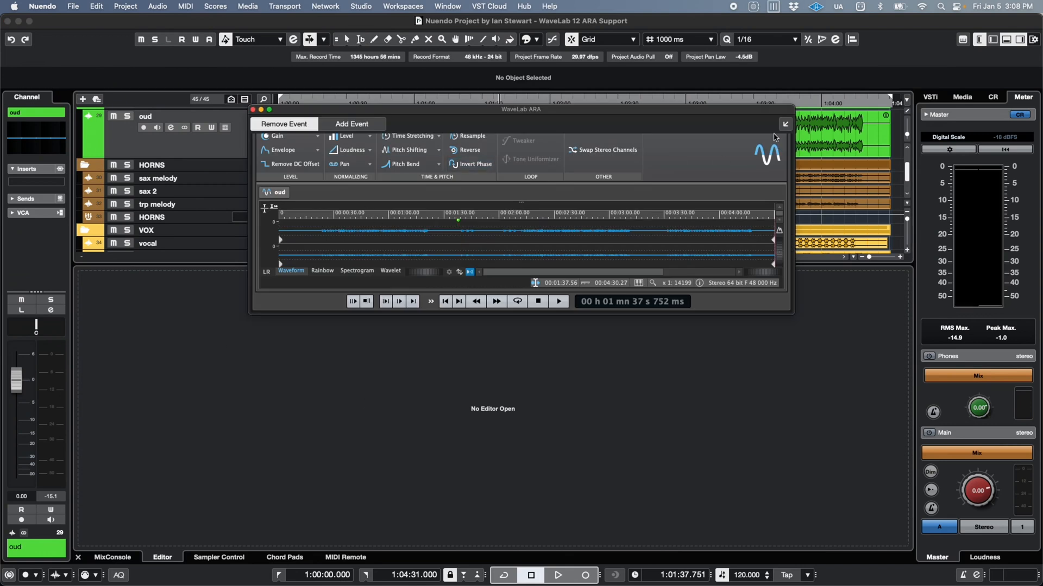
pyautogui.click(784, 124)
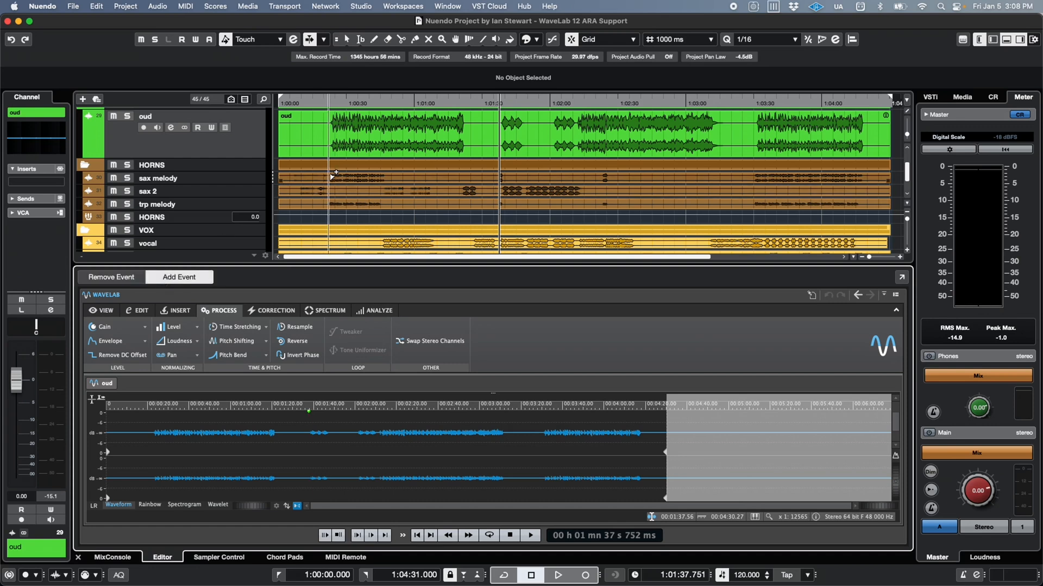
pyautogui.click(345, 177)
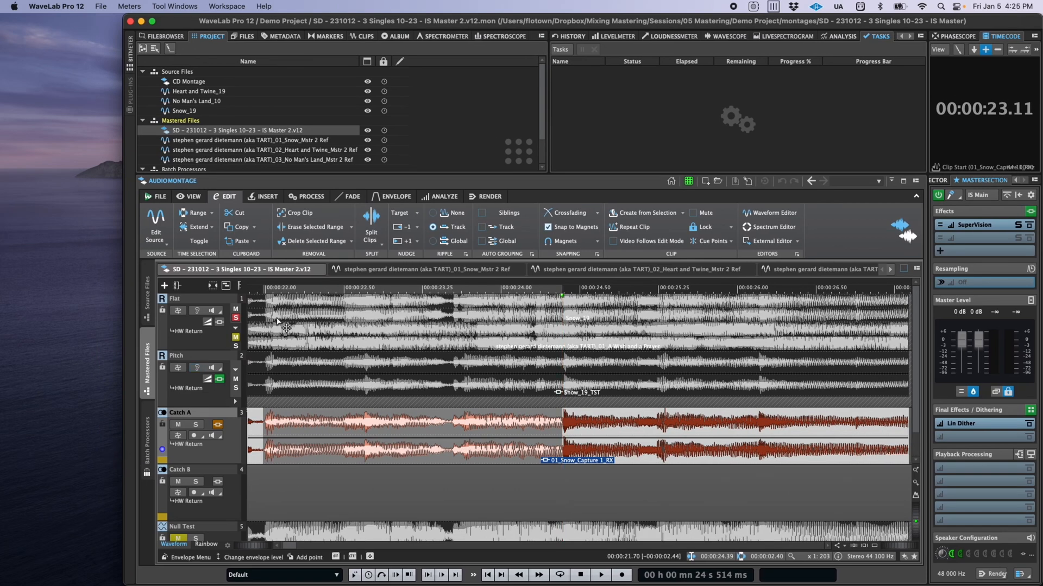
# Copy the selected opening of the Catch A clip to the system clipboard with effects.
pyautogui.click(244, 227)
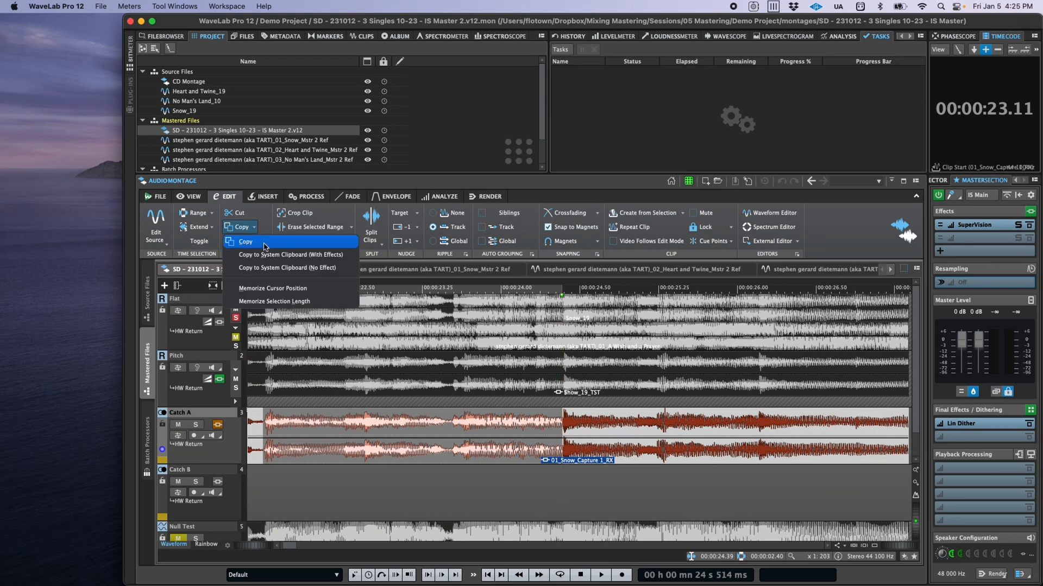
pyautogui.moveTo(289, 254)
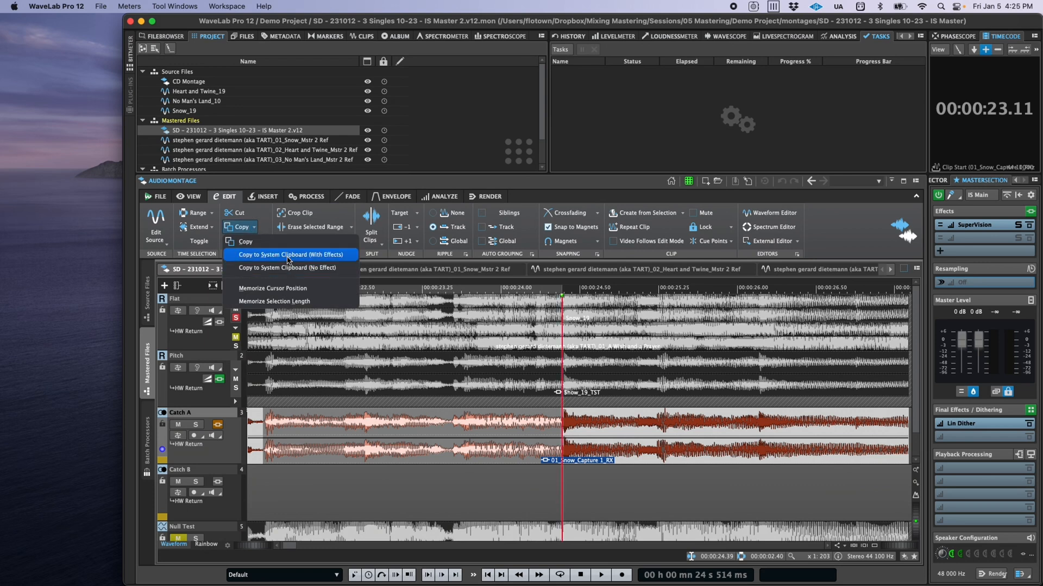
pyautogui.moveTo(445, 303)
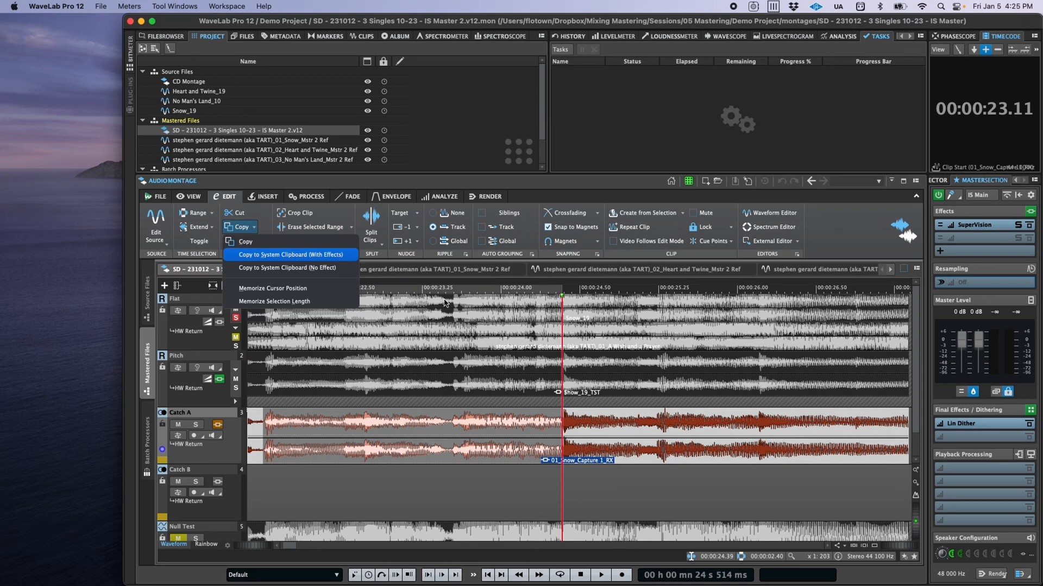
pyautogui.click(290, 255)
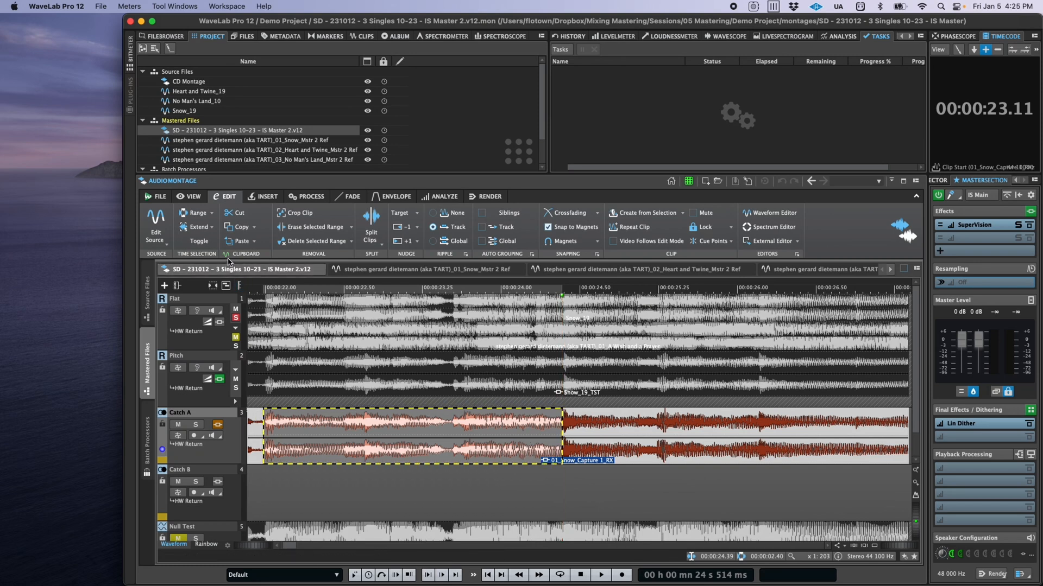
pyautogui.moveTo(226, 258)
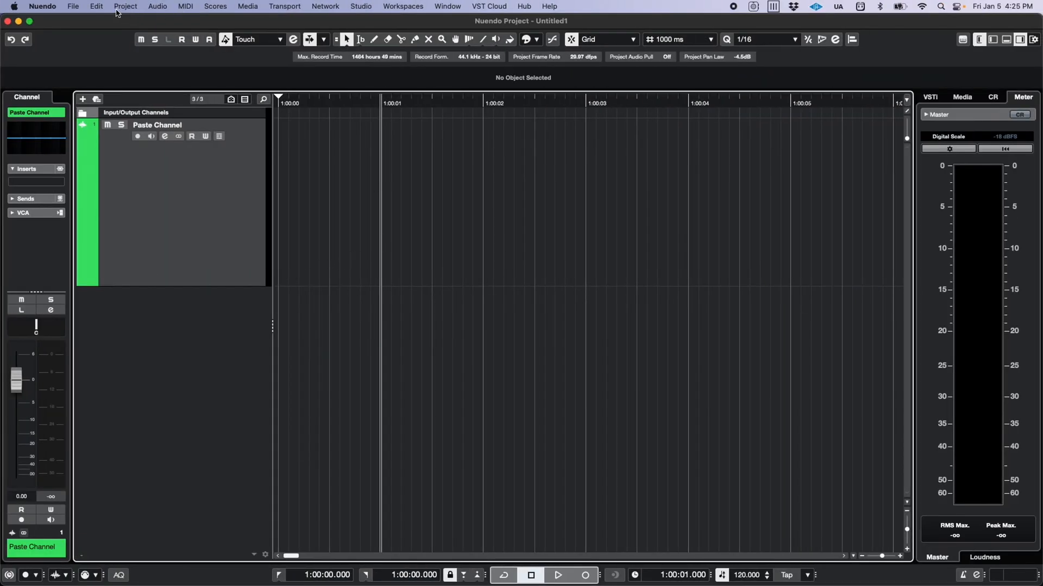
# Paste the copied WaveLab audio onto the Paste Channel track, accepting the default import options.
pyautogui.click(97, 6)
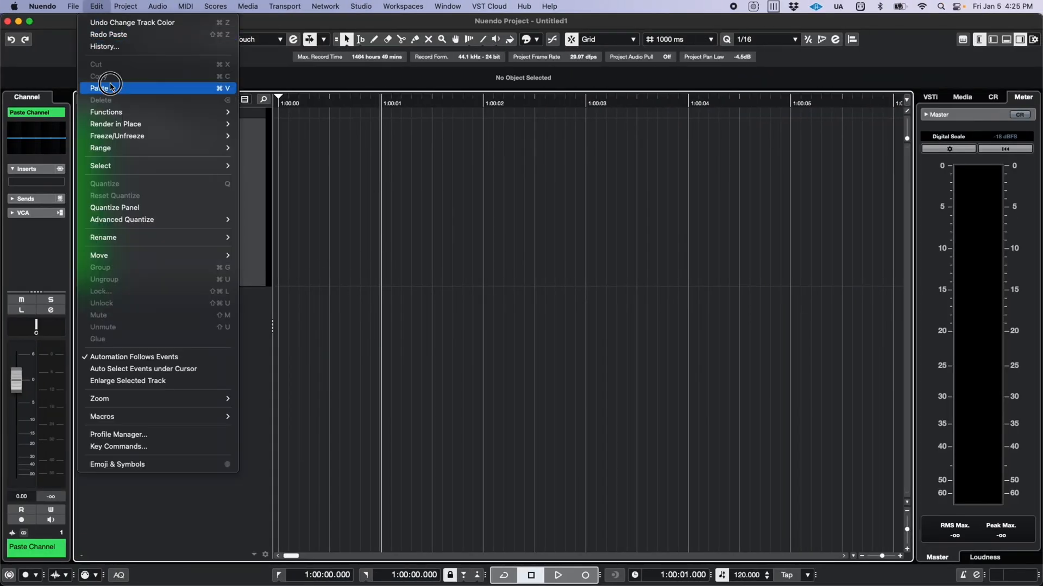
pyautogui.click(101, 87)
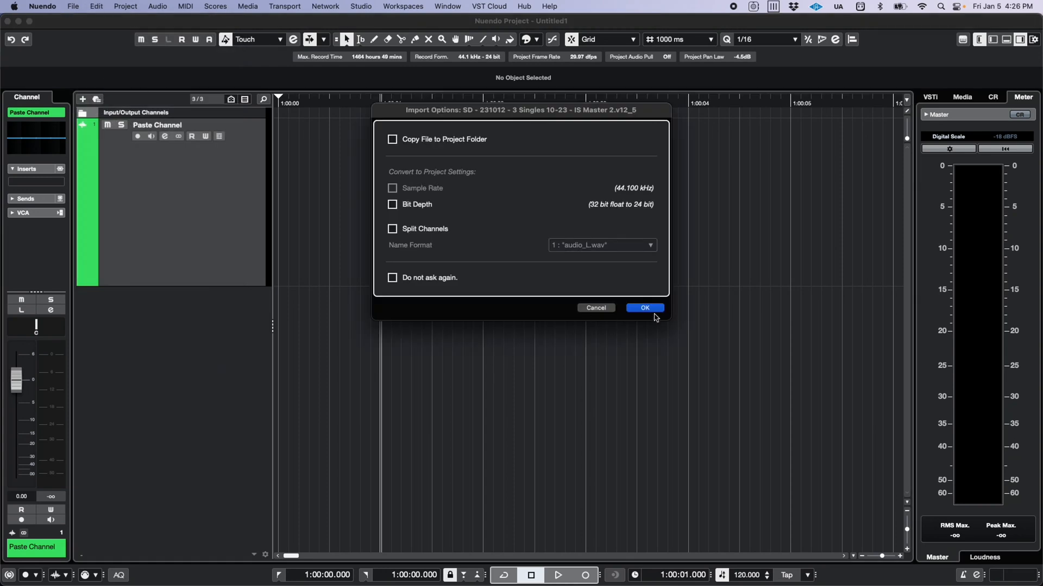
pyautogui.click(643, 307)
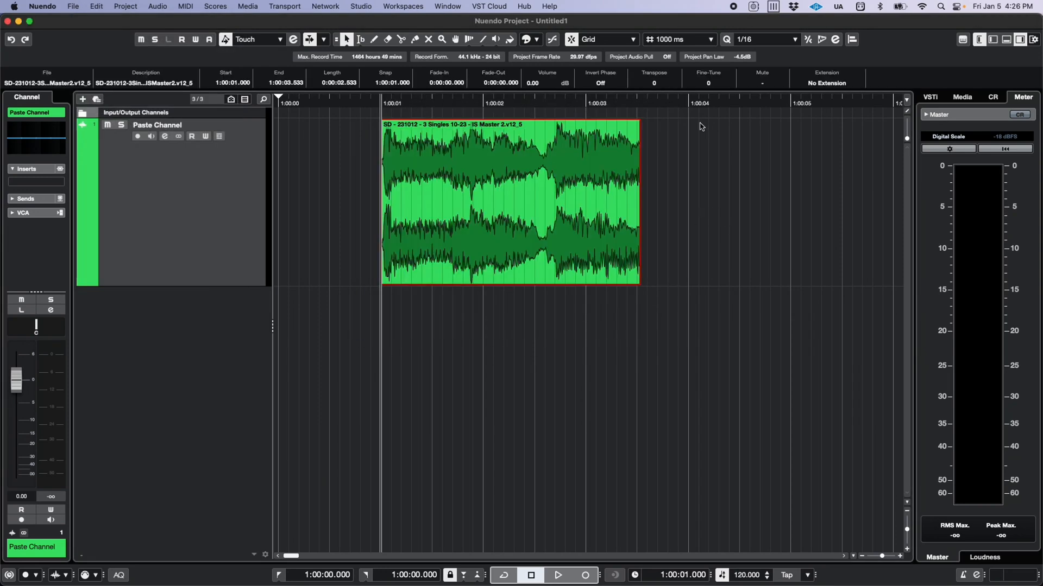
pyautogui.click(688, 103)
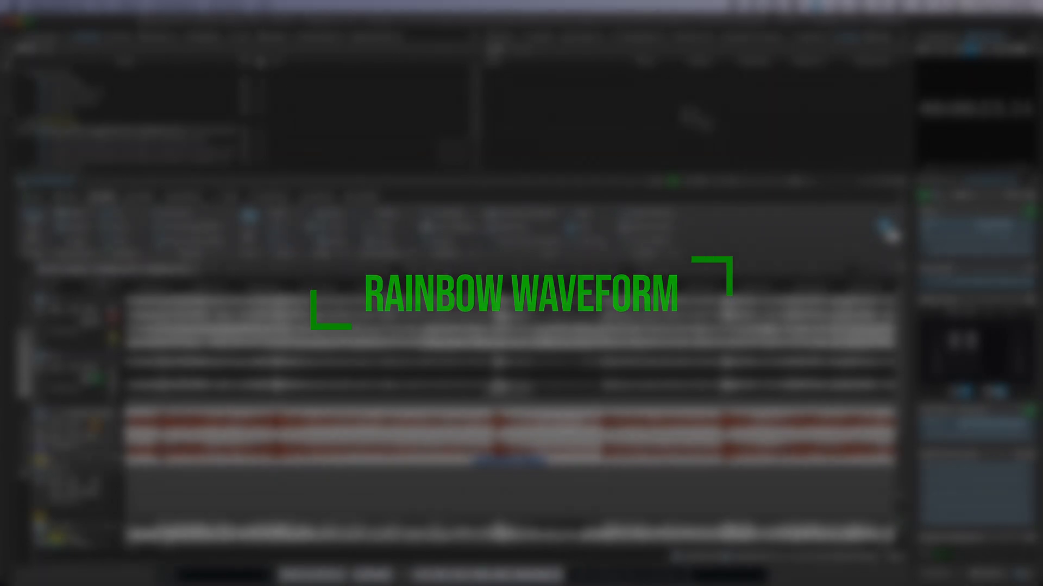
# Show the Catch A clips as Rainbow frequency-coloured waveforms and bring up the colour scheme settings.
pyautogui.click(84, 544)
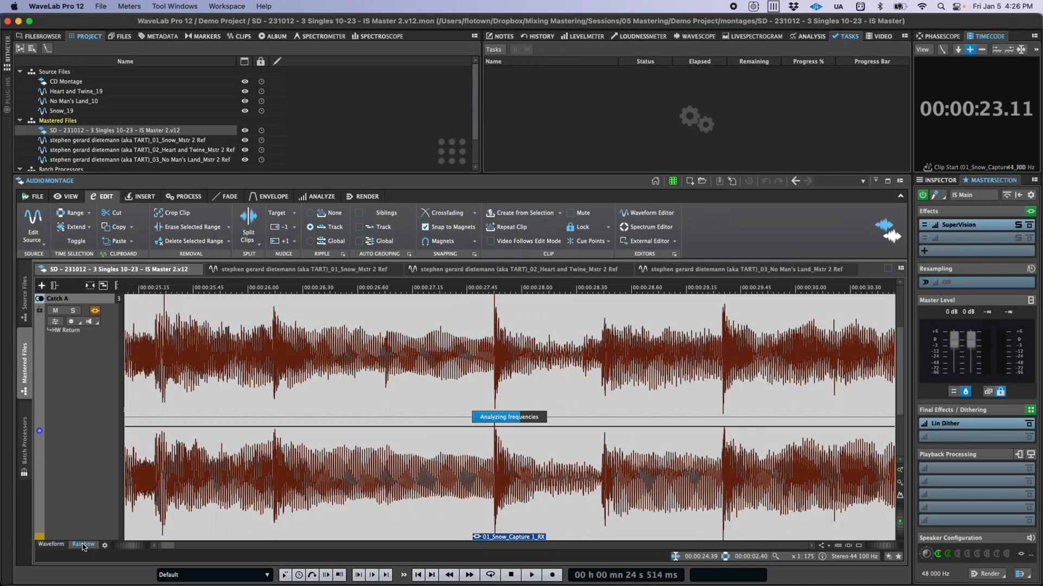
pyautogui.click(84, 544)
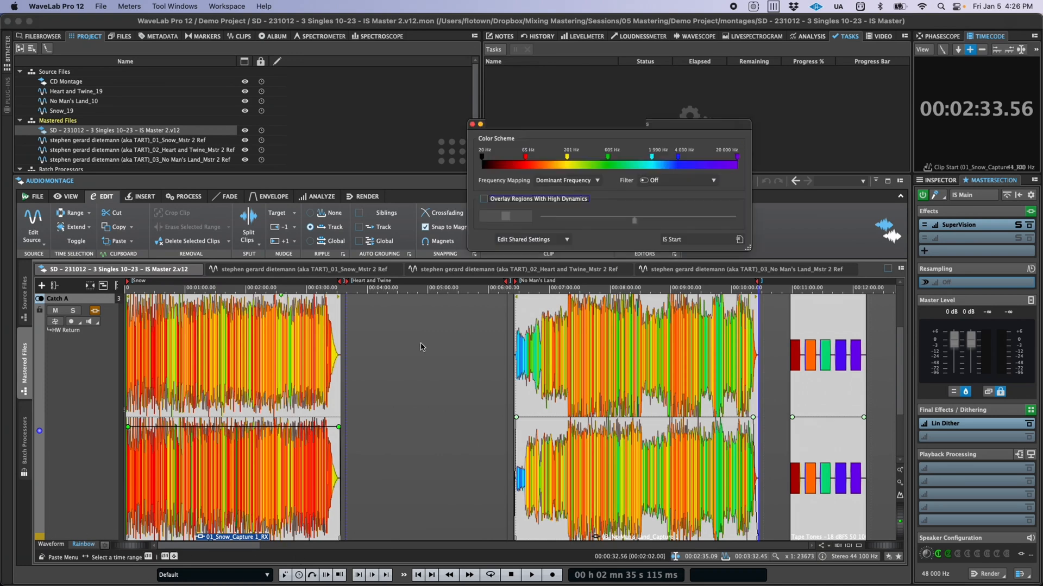
# Try the Tape Tones colour preset, then switch to Sibilance Detection to highlight sibilant spots.
pyautogui.click(739, 239)
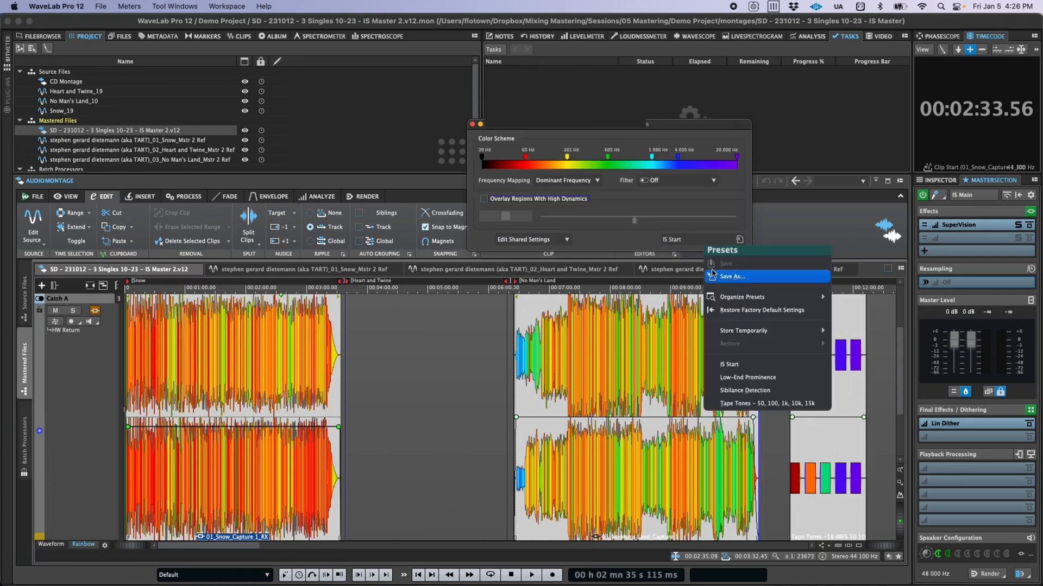
pyautogui.click(765, 404)
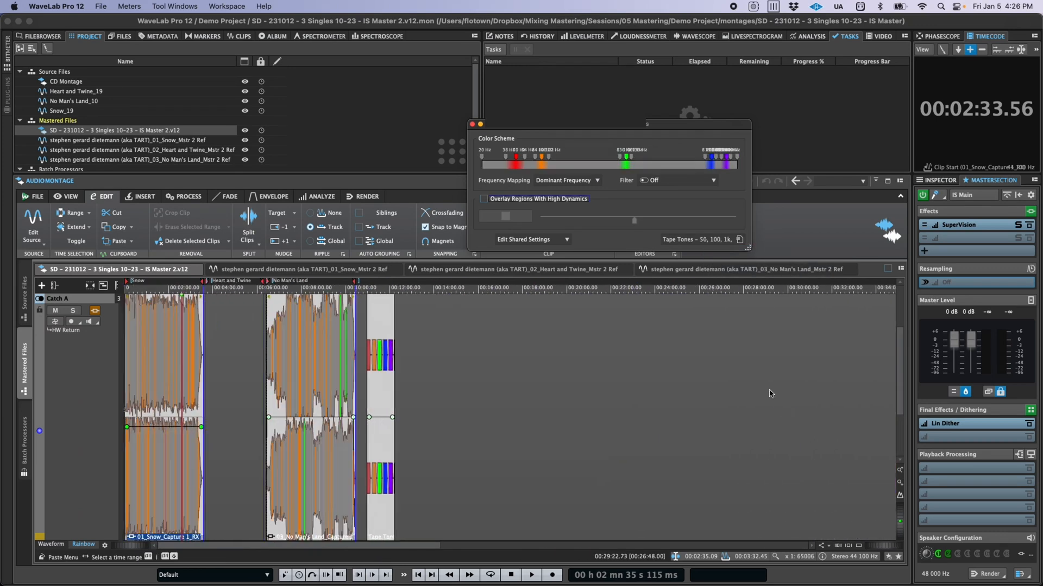
pyautogui.click(739, 239)
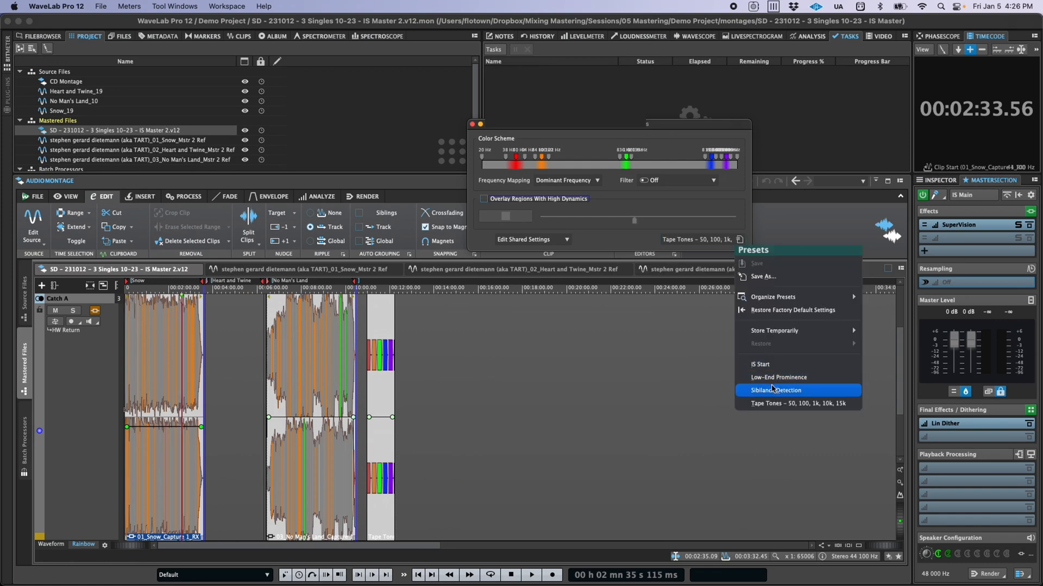
pyautogui.click(774, 390)
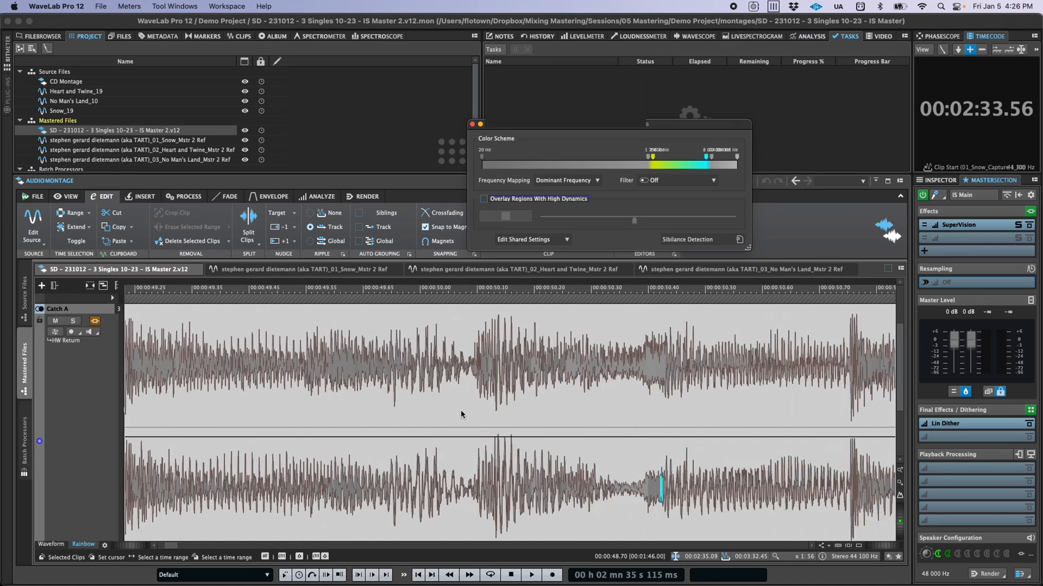
# Apply the Low-End Prominence colour preset so bass-heavy moments show in orange.
pyautogui.click(739, 239)
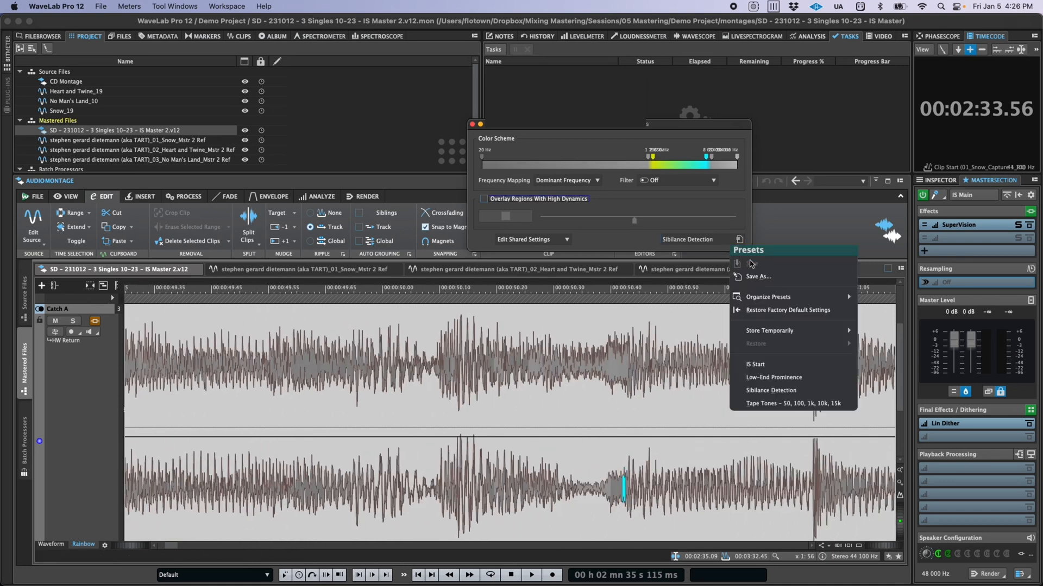
pyautogui.moveTo(773, 376)
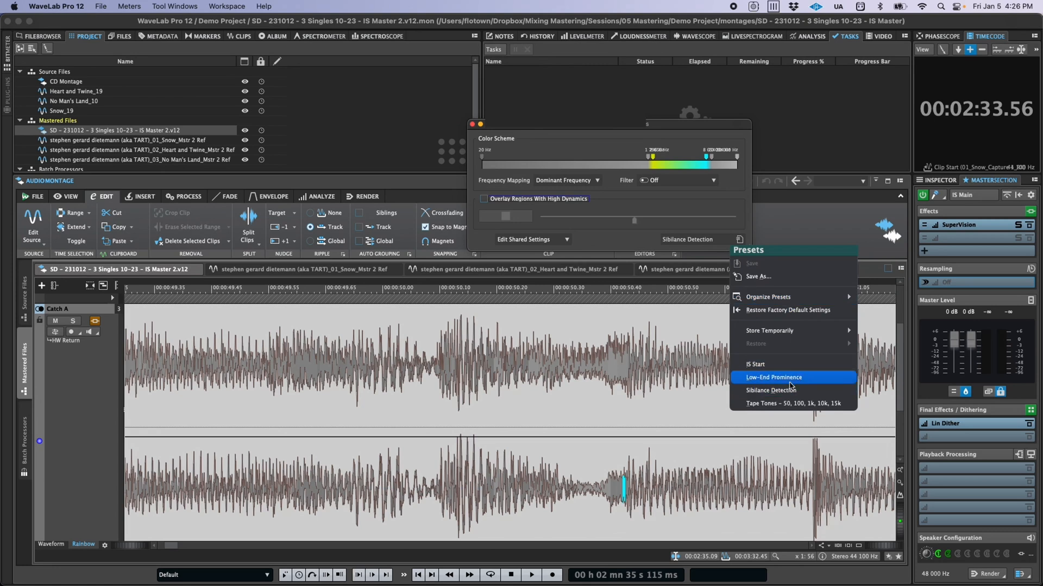
pyautogui.click(773, 377)
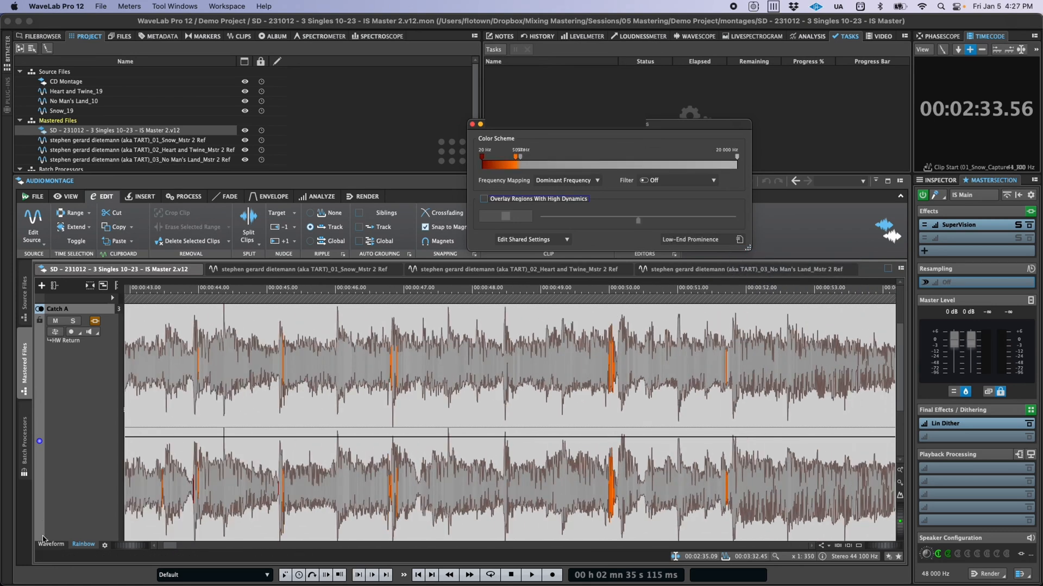
pyautogui.scroll(-3)
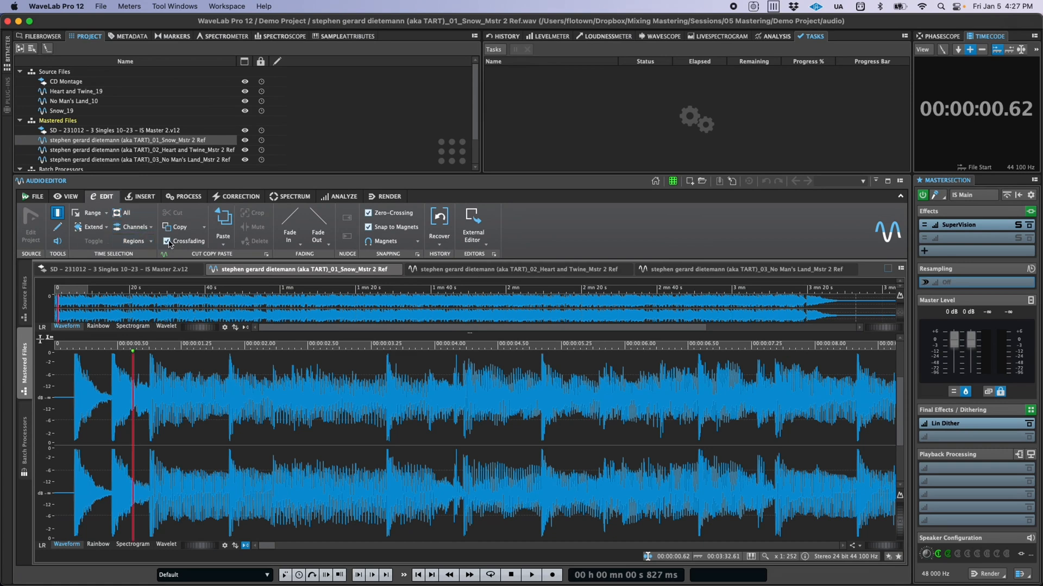
# Turn crossfading off and show the Global Preferences Audio page with the default 13 ms sinusoid fades.
pyautogui.click(167, 241)
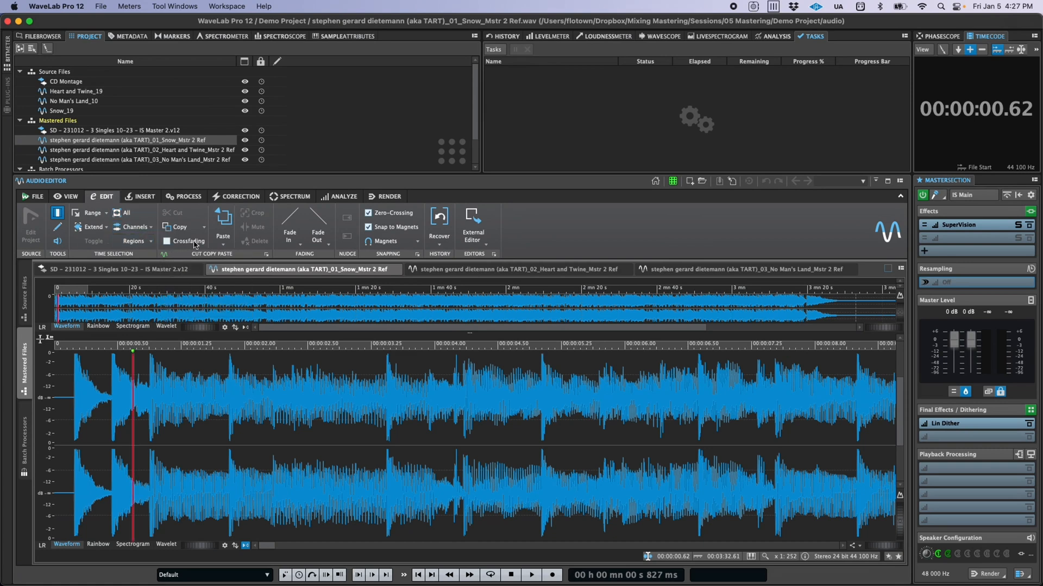
pyautogui.moveTo(190, 241)
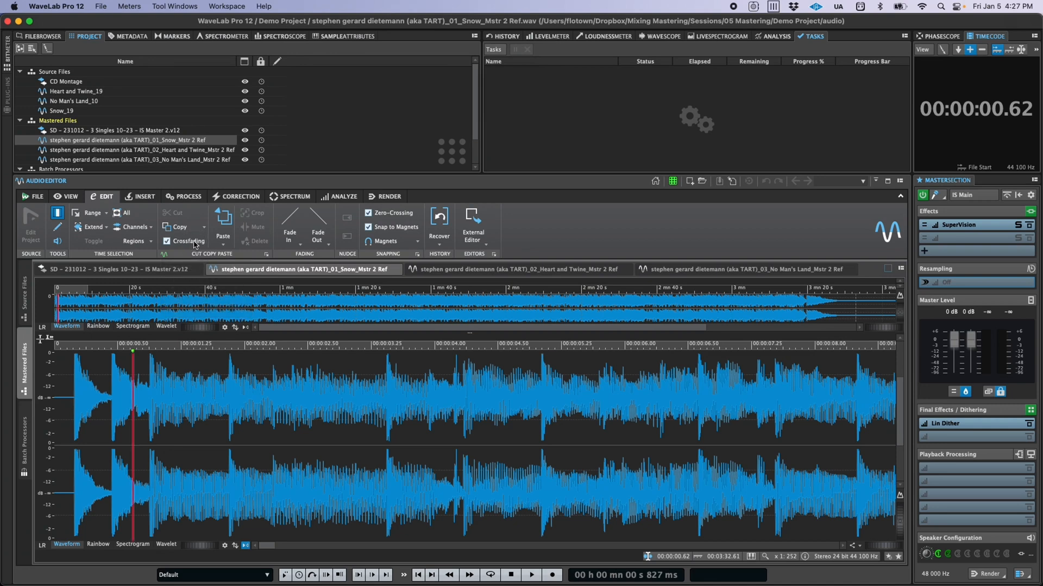
pyautogui.click(35, 197)
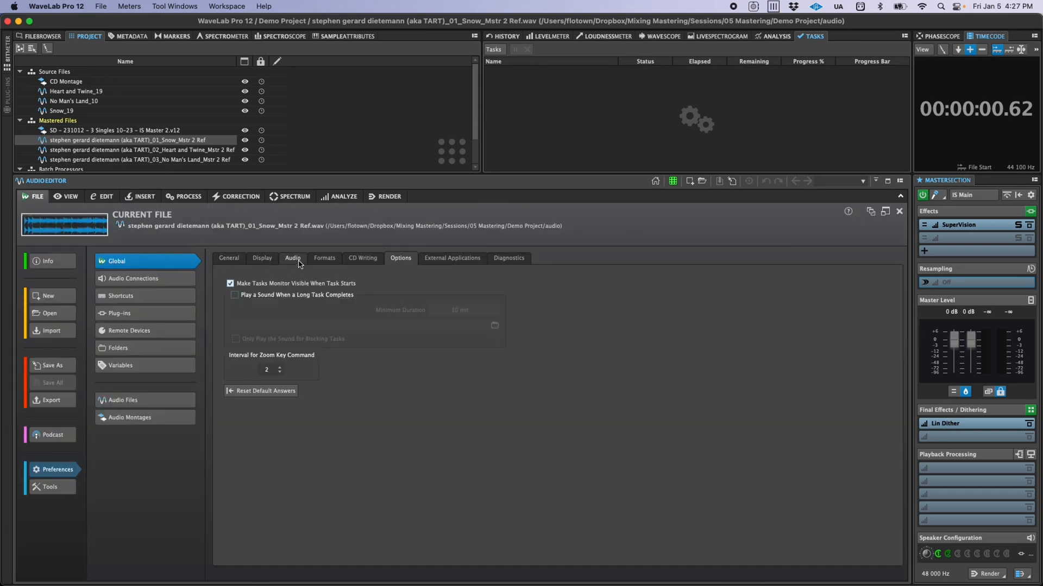
pyautogui.click(293, 259)
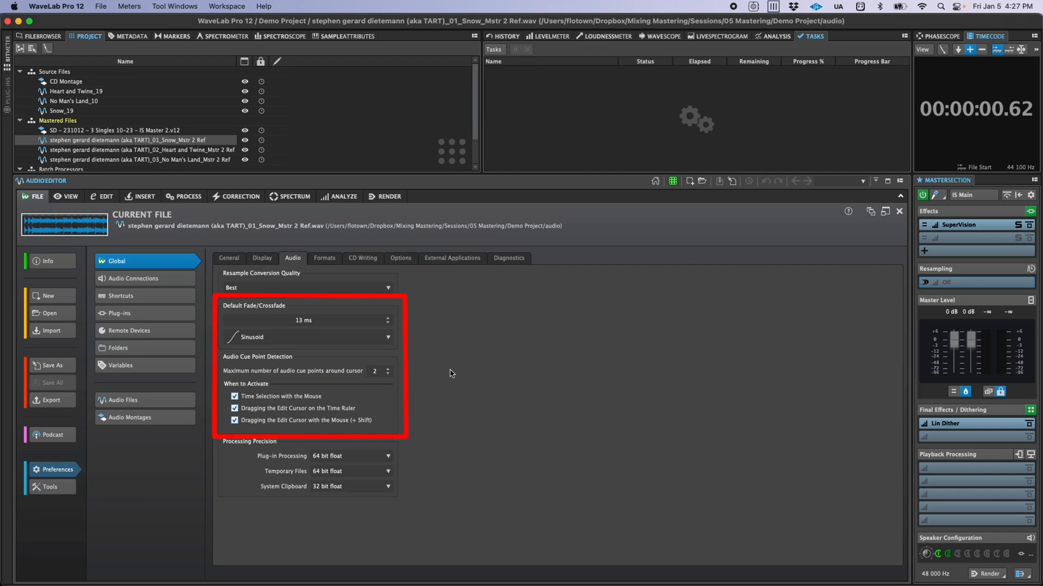
# Enable the Audio Starts (Transients) magnet so edits snap to transient starts.
pyautogui.click(66, 196)
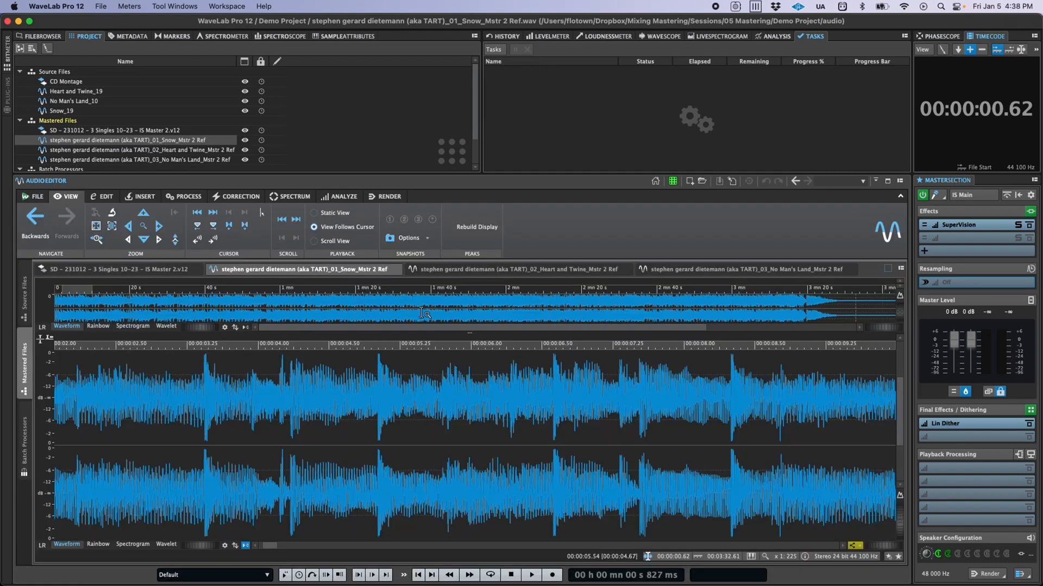
pyautogui.click(104, 196)
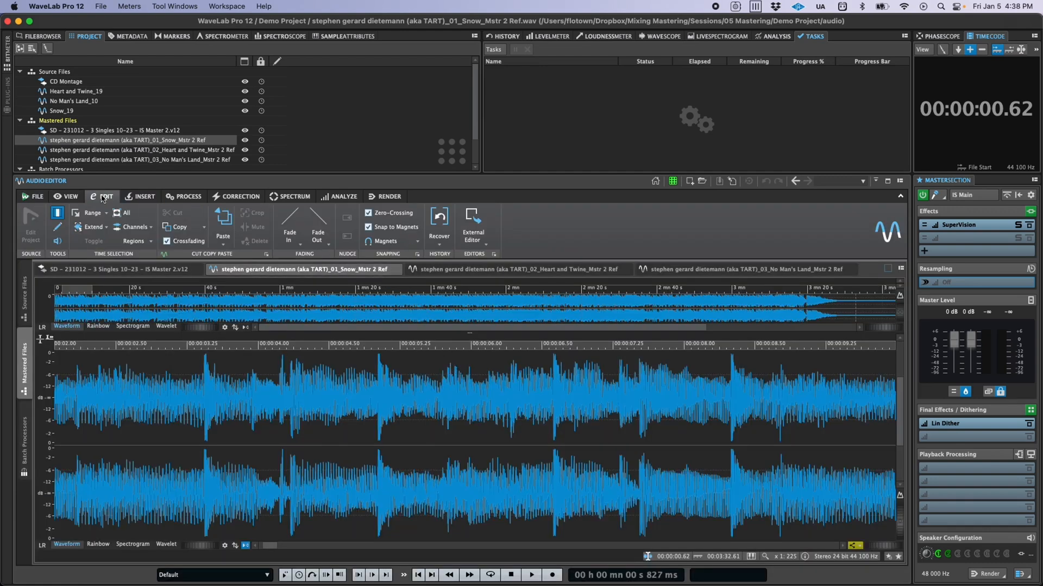
pyautogui.click(392, 241)
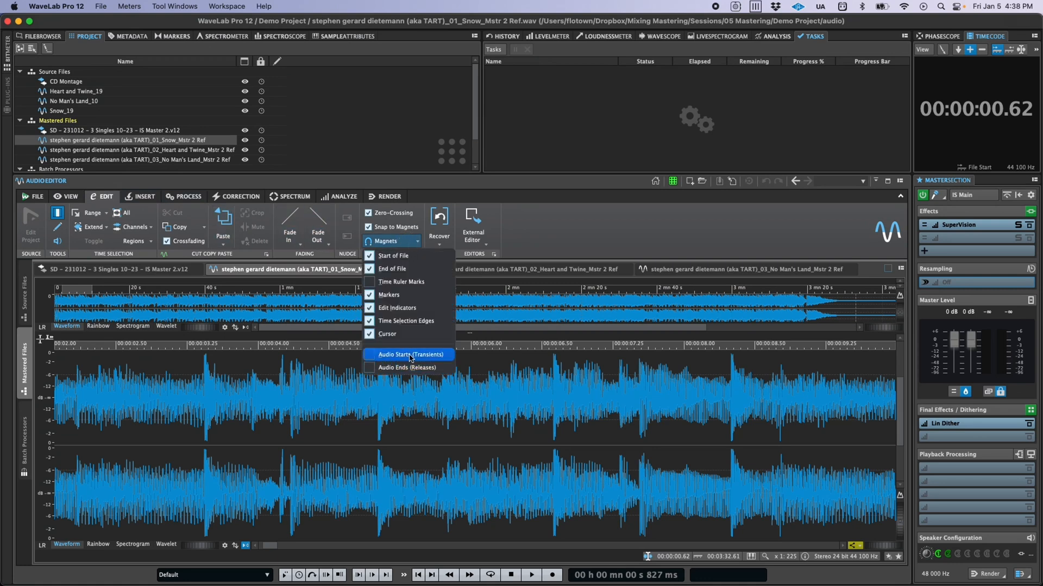
pyautogui.click(406, 354)
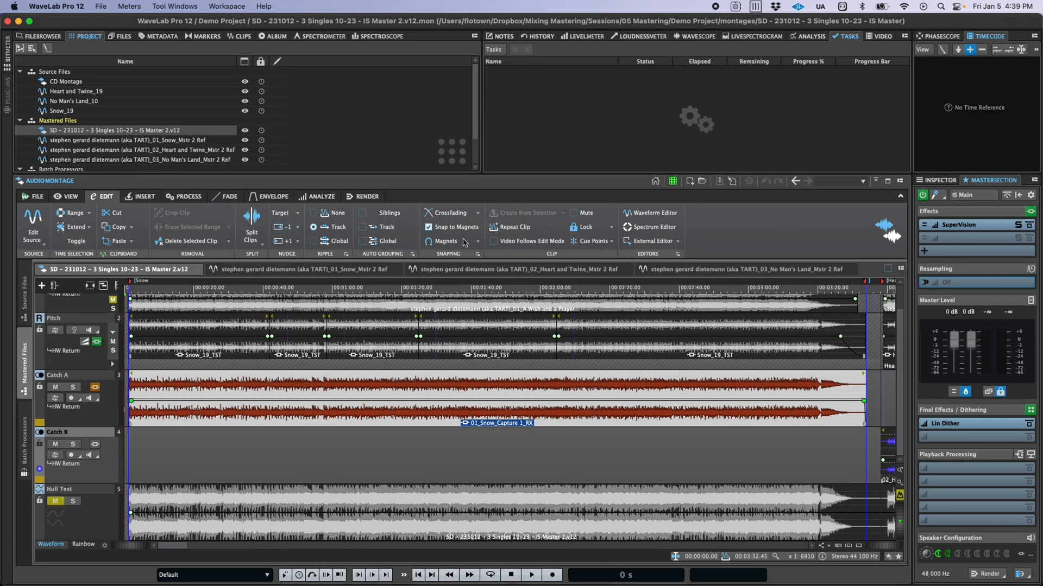
# Enable the Audio Ends (Releases) magnet so montage edits snap to release points.
pyautogui.click(452, 241)
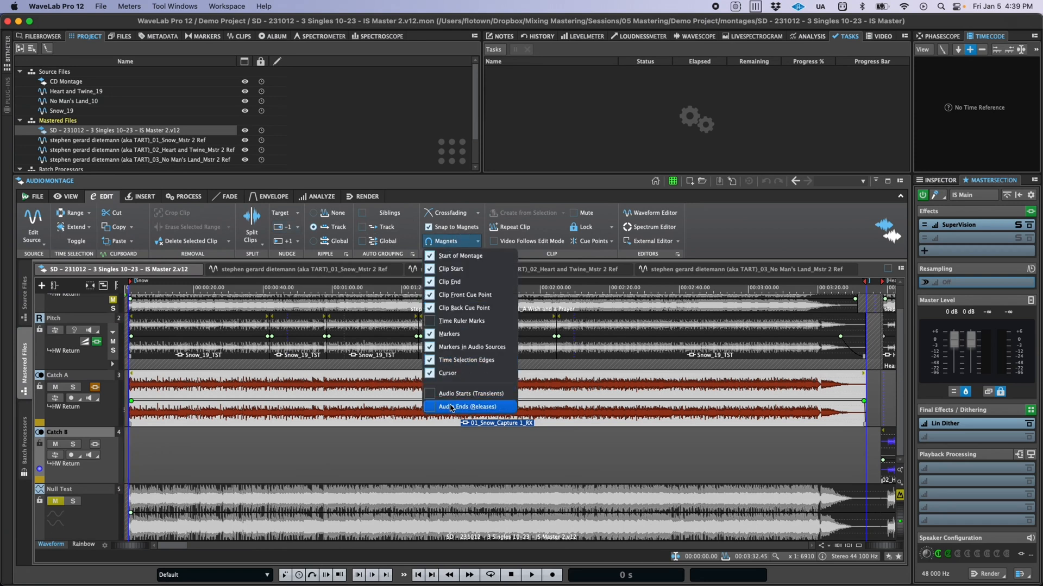
pyautogui.click(467, 407)
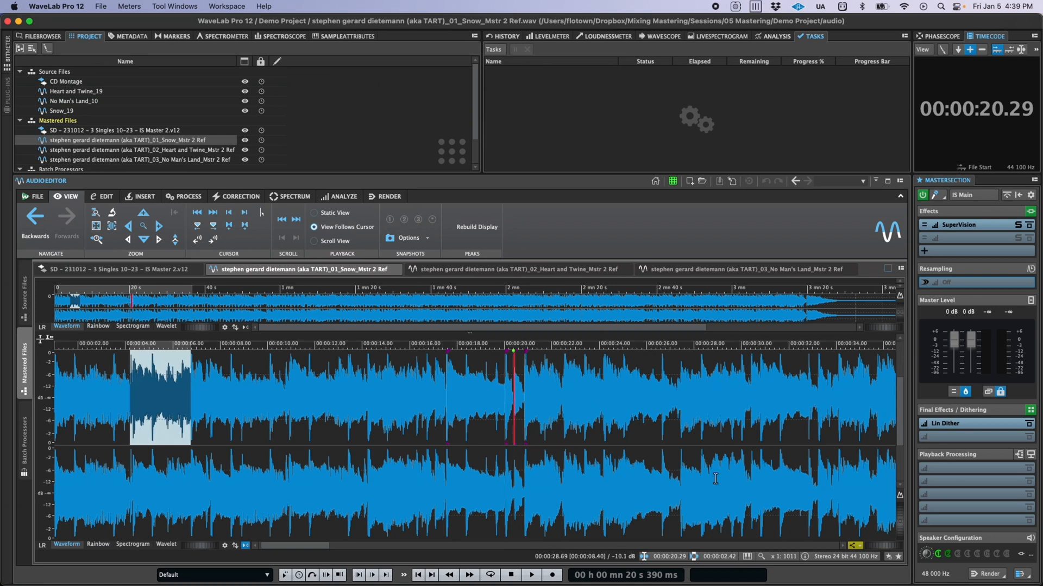
pyautogui.moveTo(899, 495)
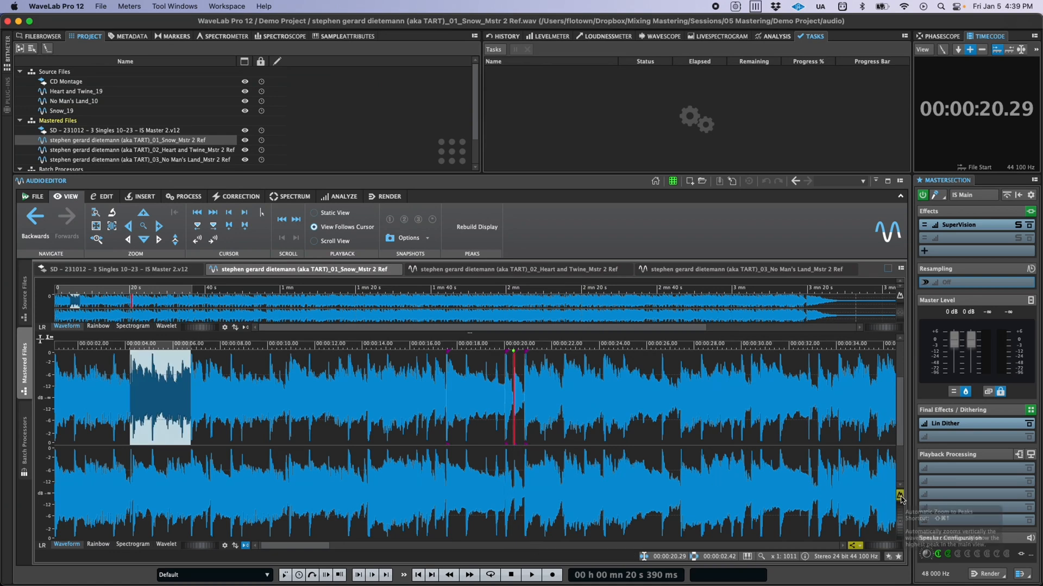
# Turn on Automatic Zoom to Peaks and inspect the Snow master's opening transient hits in detail.
pyautogui.click(313, 432)
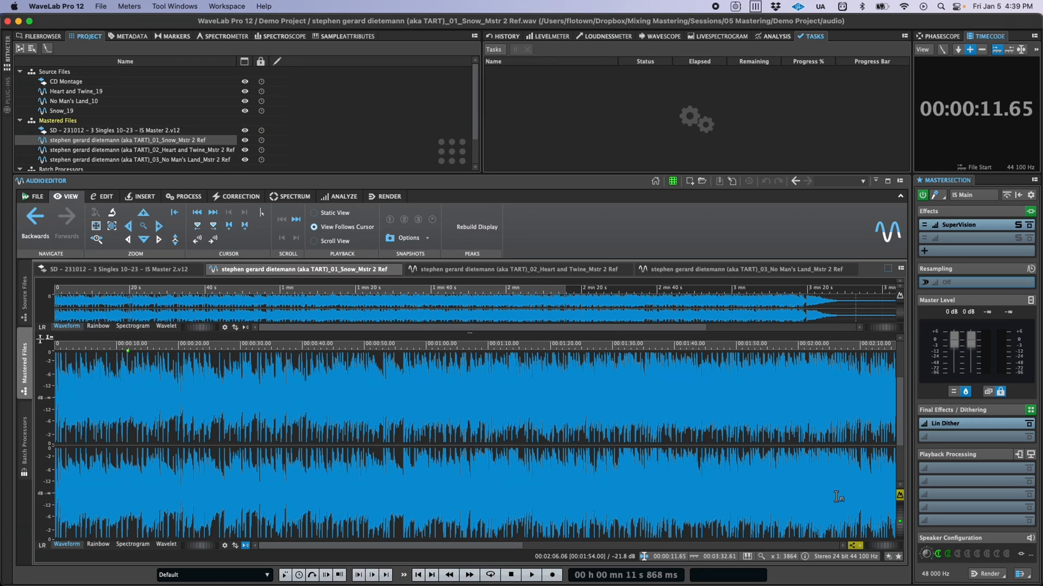
pyautogui.moveTo(885, 501)
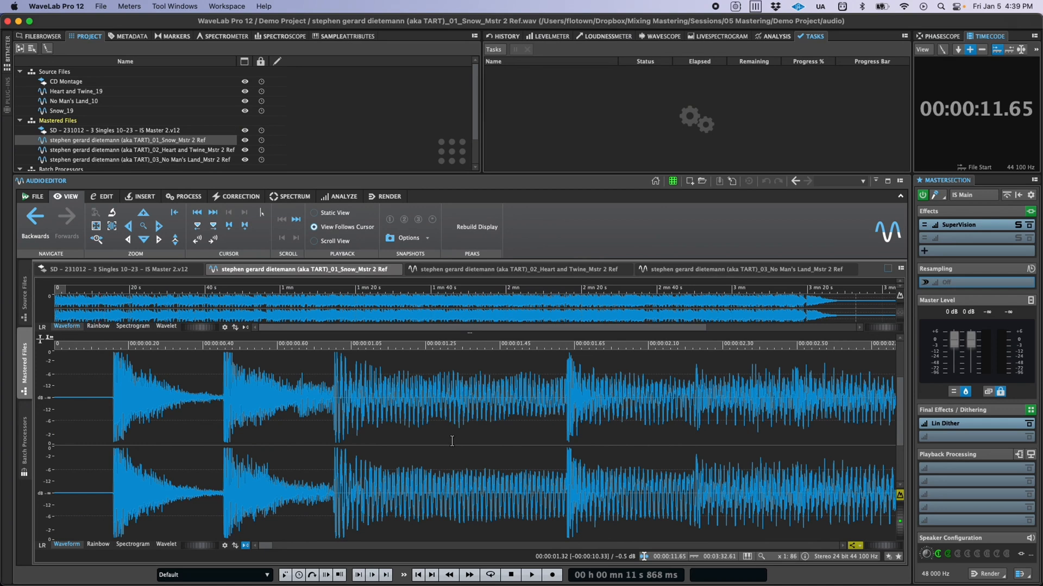
pyautogui.moveTo(773, 496)
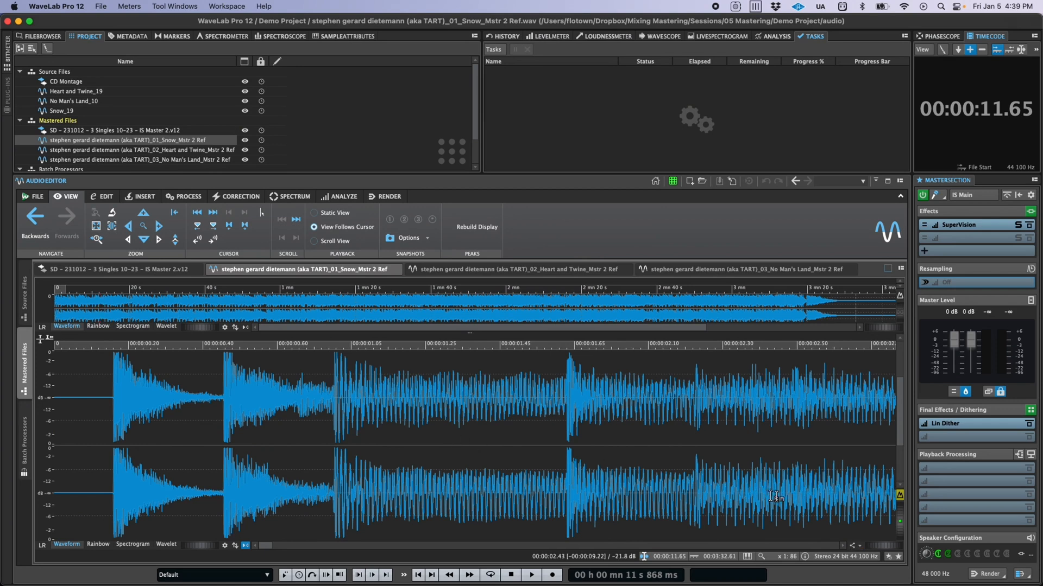
pyautogui.click(854, 545)
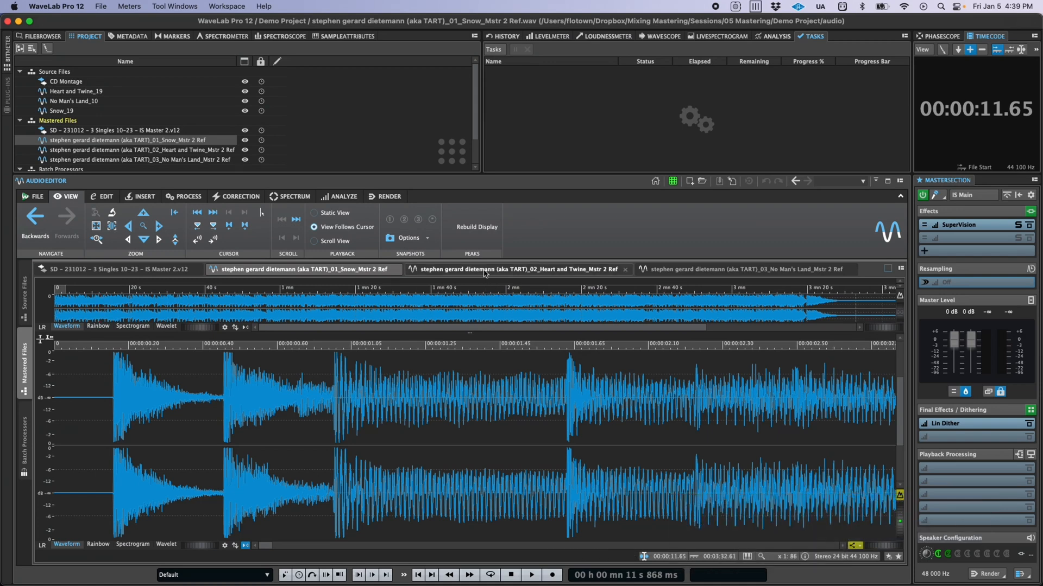
# Flip between the Snow, Heart and Twine and No Man's Land masters at the shared time range and selection.
pyautogui.click(517, 269)
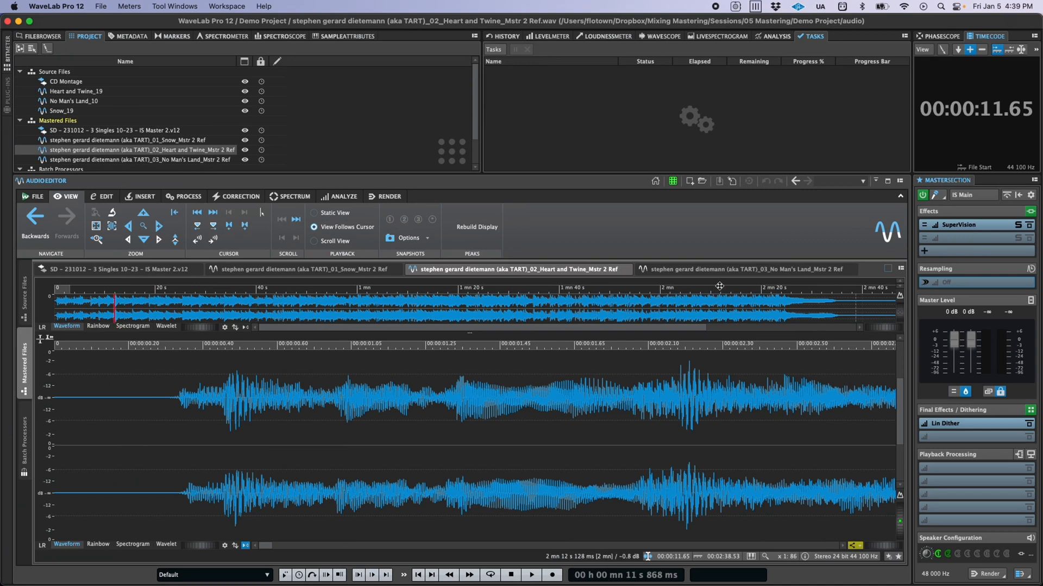
pyautogui.click(745, 270)
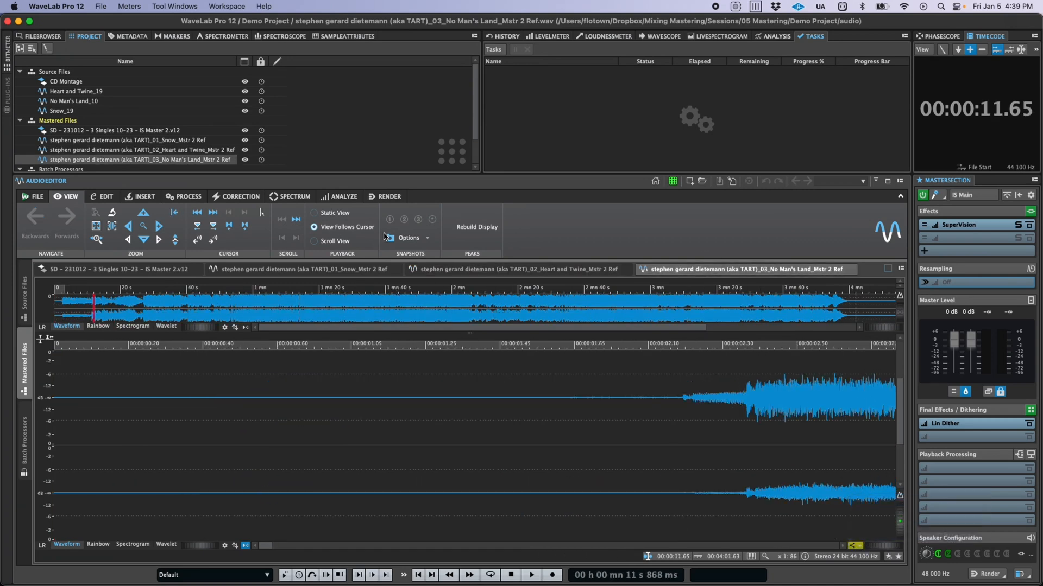
pyautogui.click(514, 269)
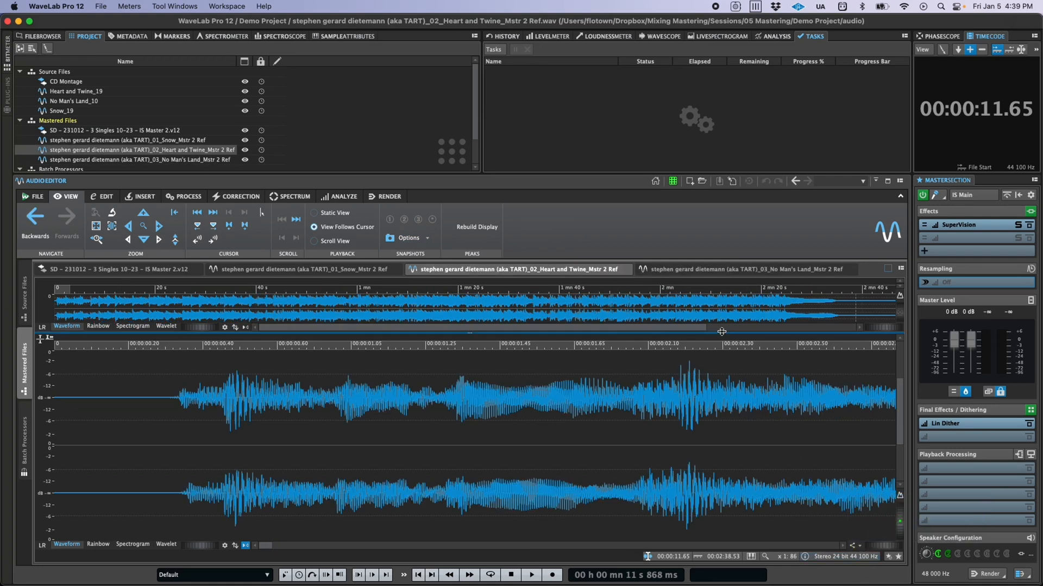
pyautogui.click(745, 269)
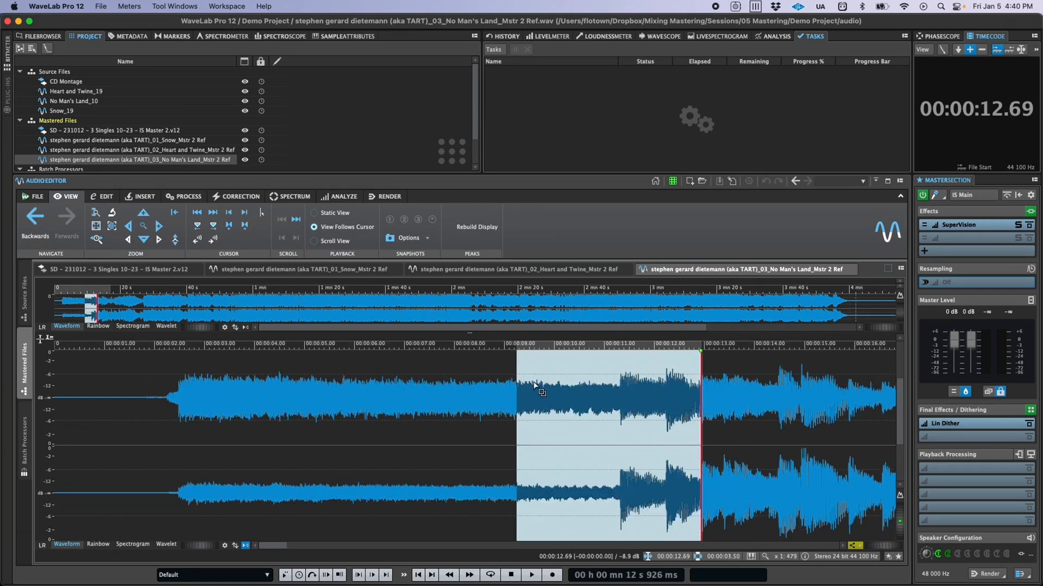
pyautogui.click(304, 270)
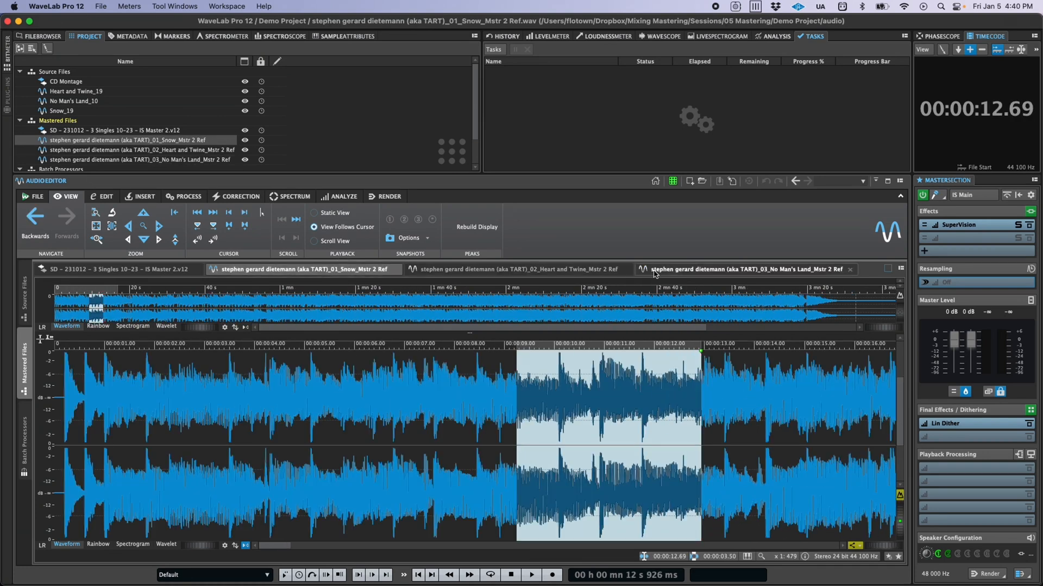
pyautogui.click(515, 269)
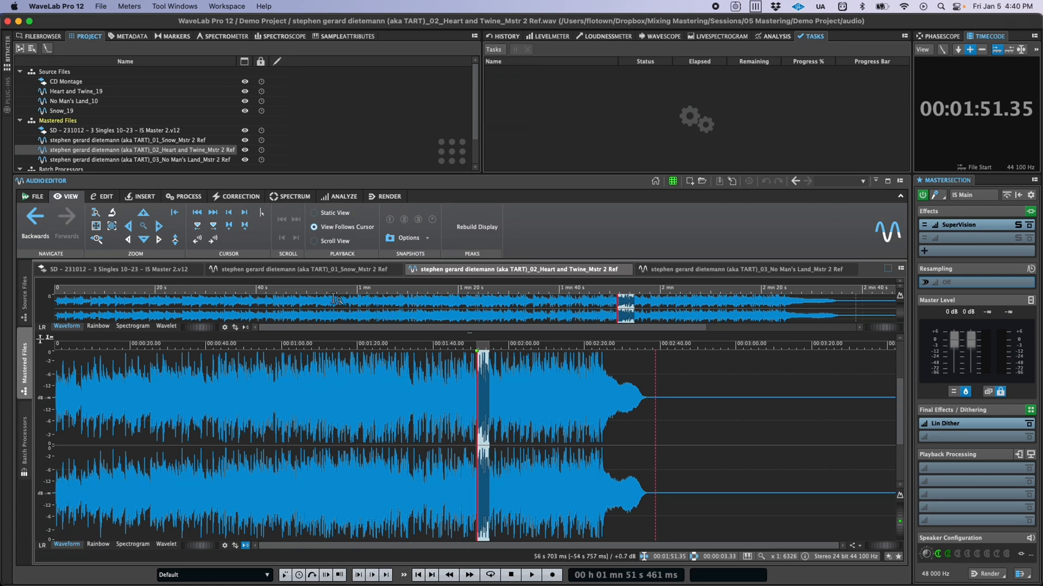
pyautogui.click(303, 269)
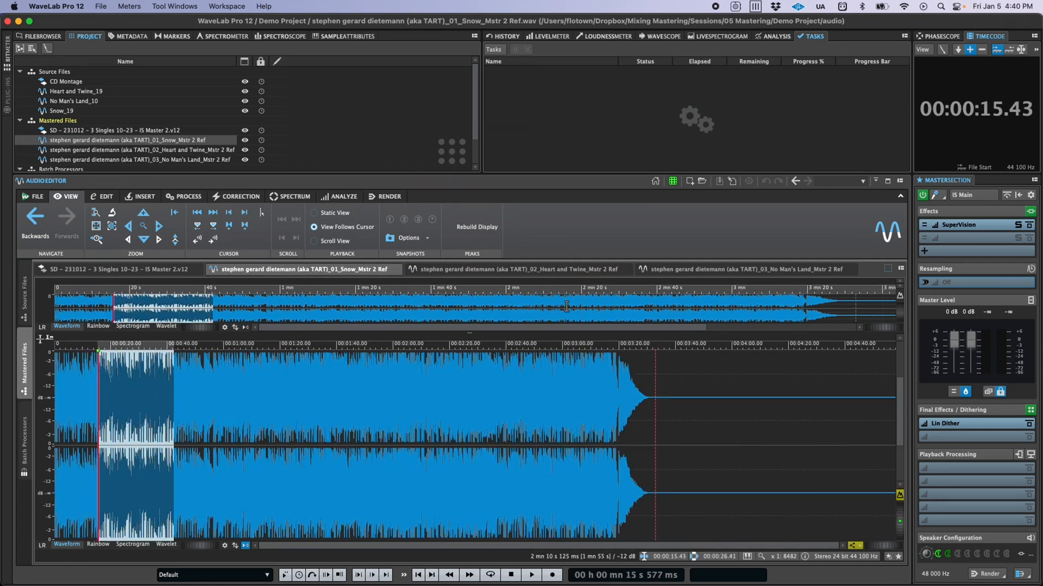
pyautogui.click(745, 269)
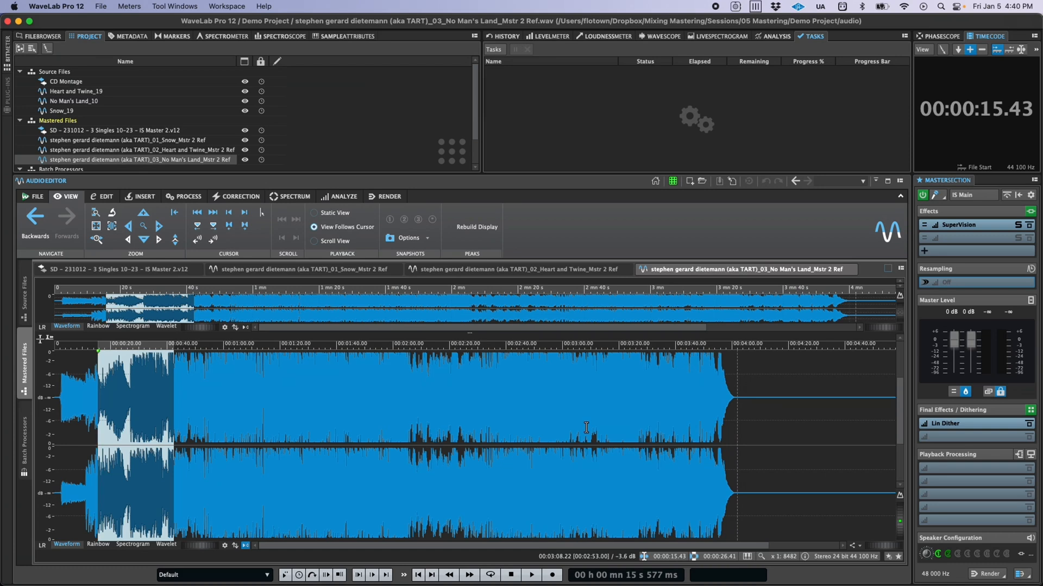
# Bring up the official WaveLab YouTube channel via Help > Community.
pyautogui.click(264, 7)
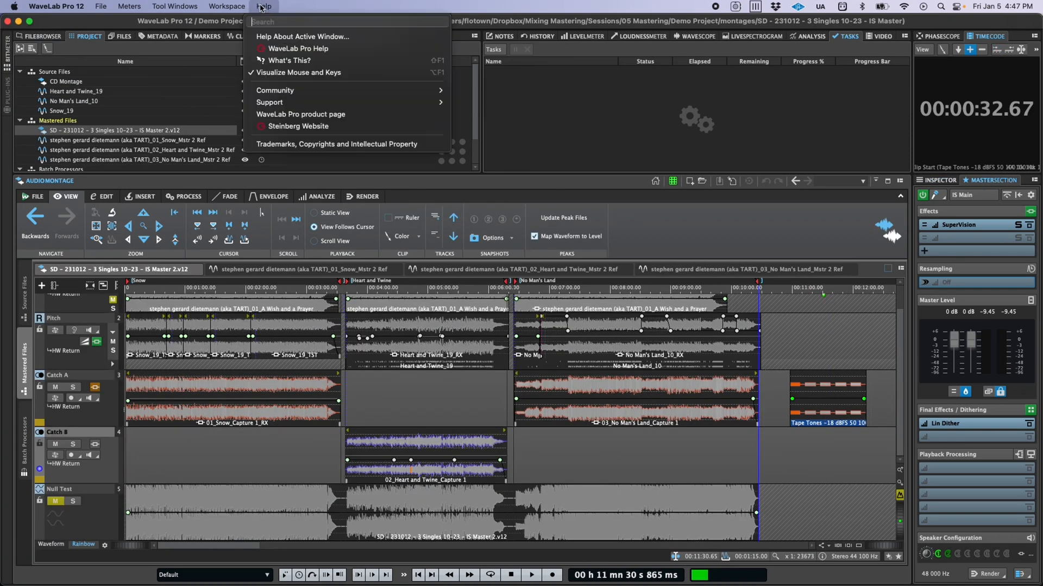
pyautogui.click(300, 114)
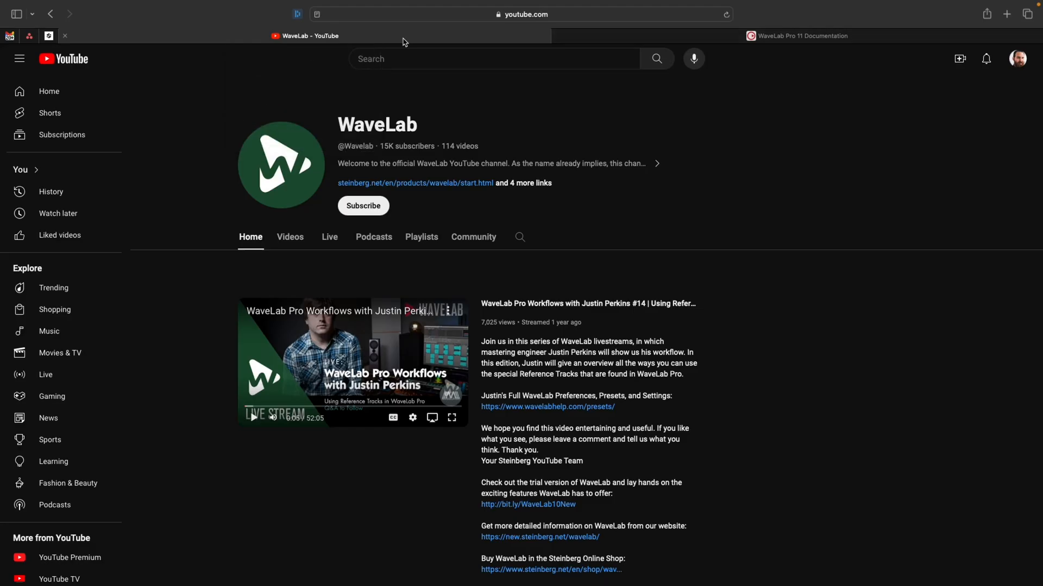
pyautogui.scroll(-3)
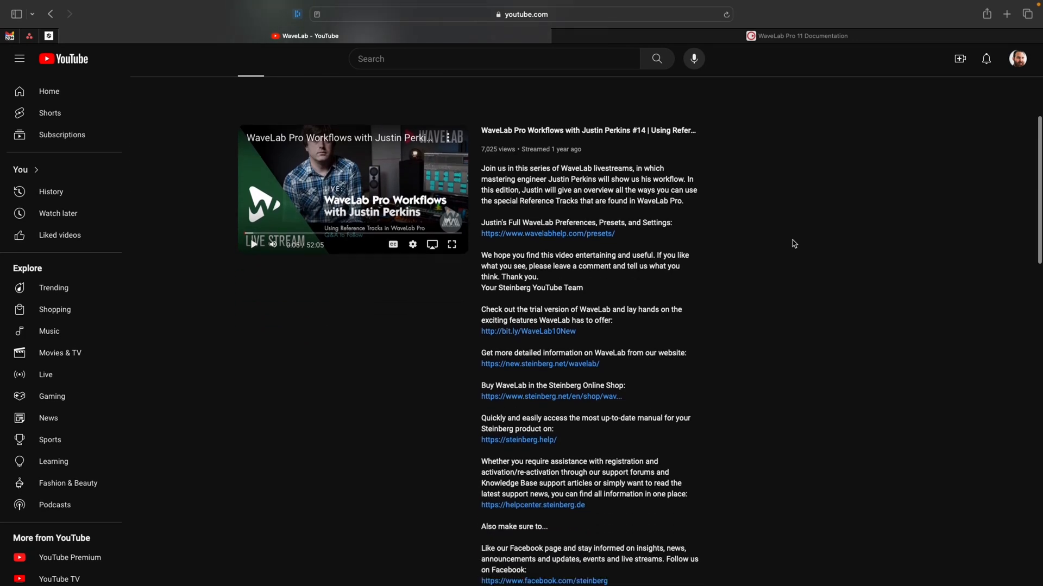
pyautogui.scroll(-3)
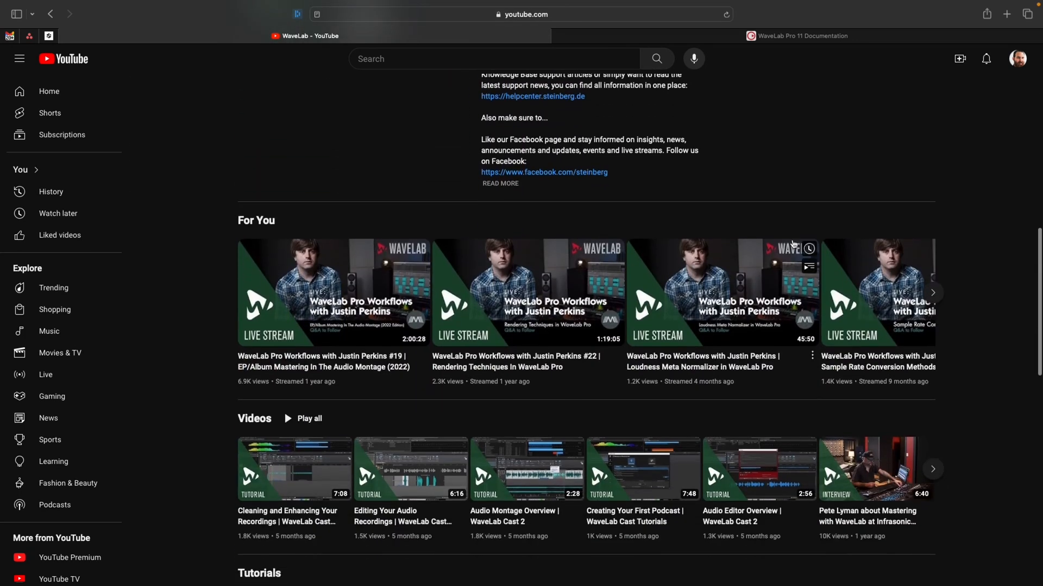
pyautogui.scroll(-3)
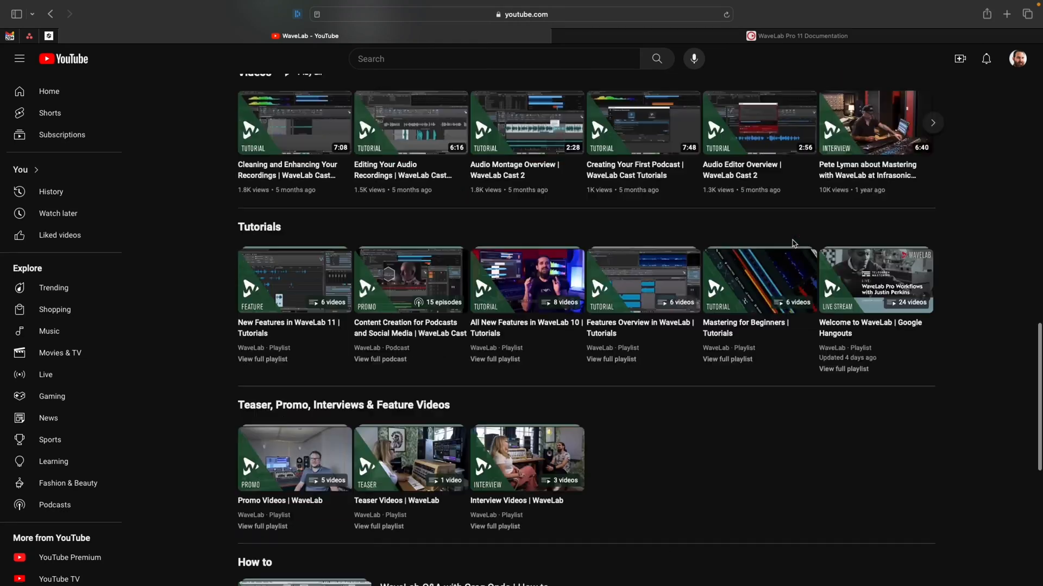
pyautogui.scroll(3)
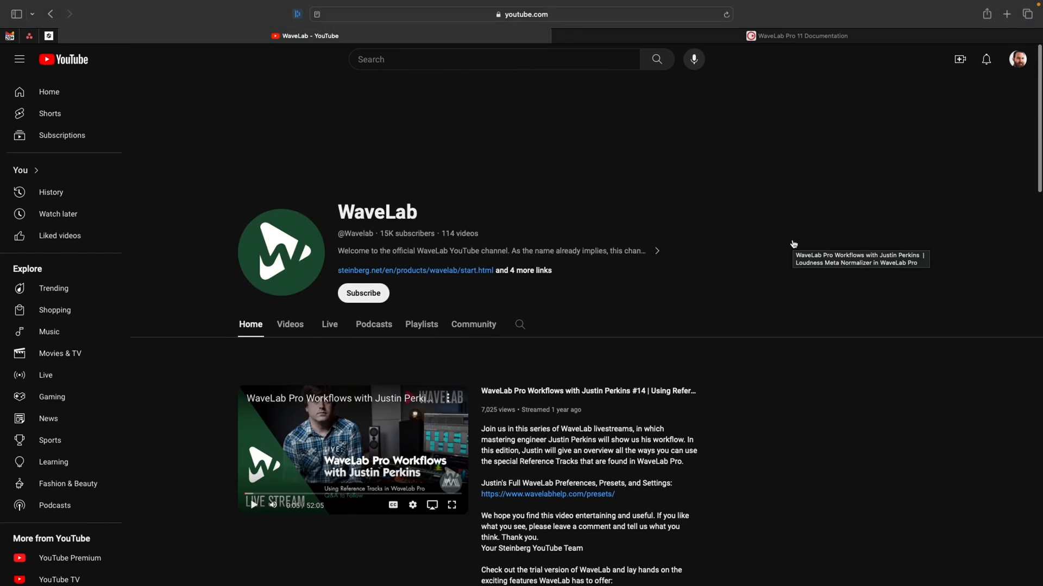
# Subscribe to the WaveLab channel with the bell set to All notifications.
pyautogui.click(363, 293)
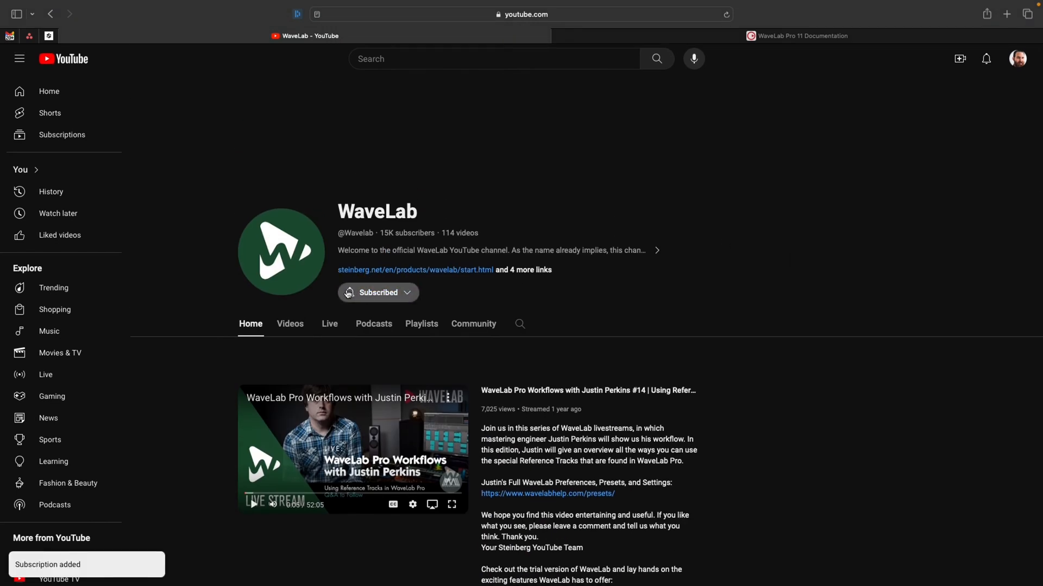
pyautogui.click(378, 292)
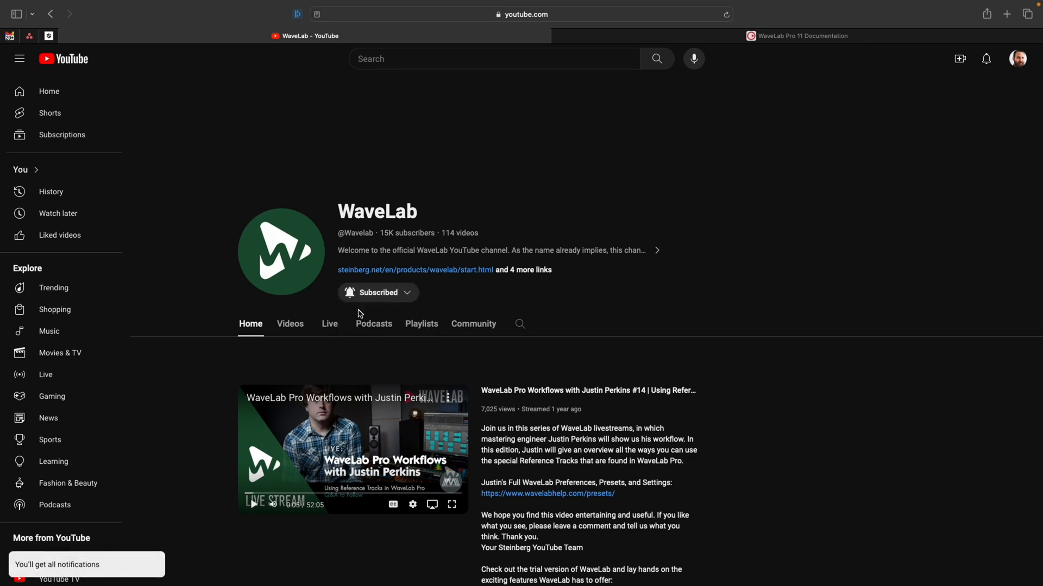